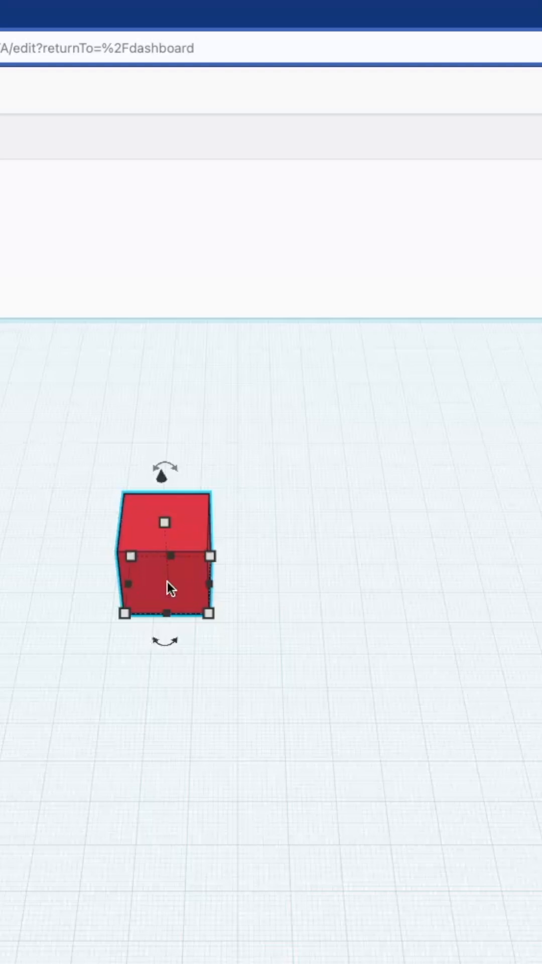
Add a 20 mm sphere beside the red box and import the export as one multi-part object.
left_click(210, 630)
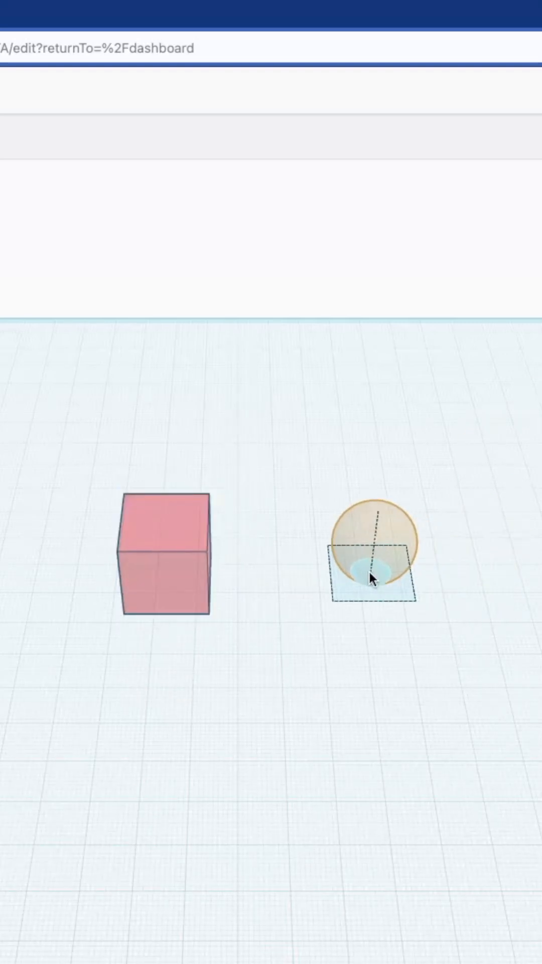
left_click(372, 560)
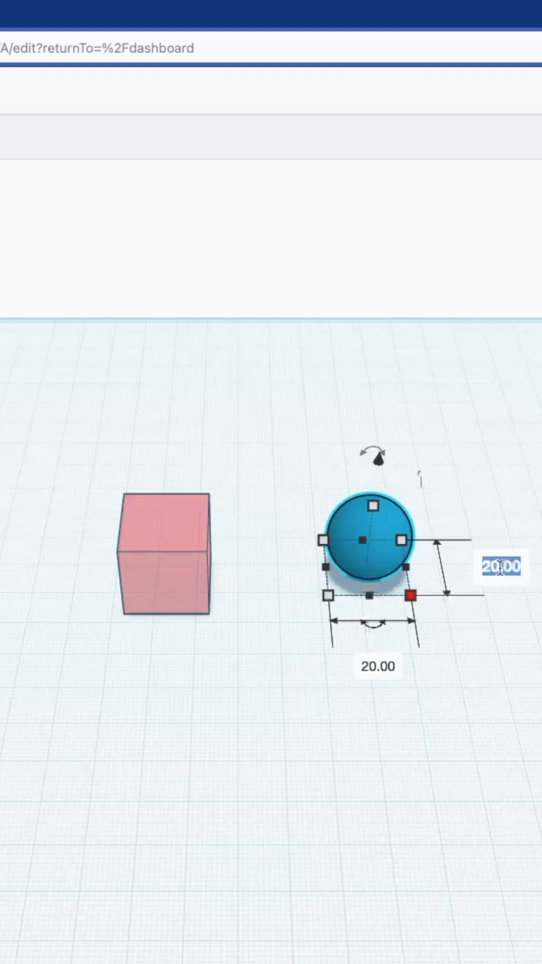
left_click(328, 706)
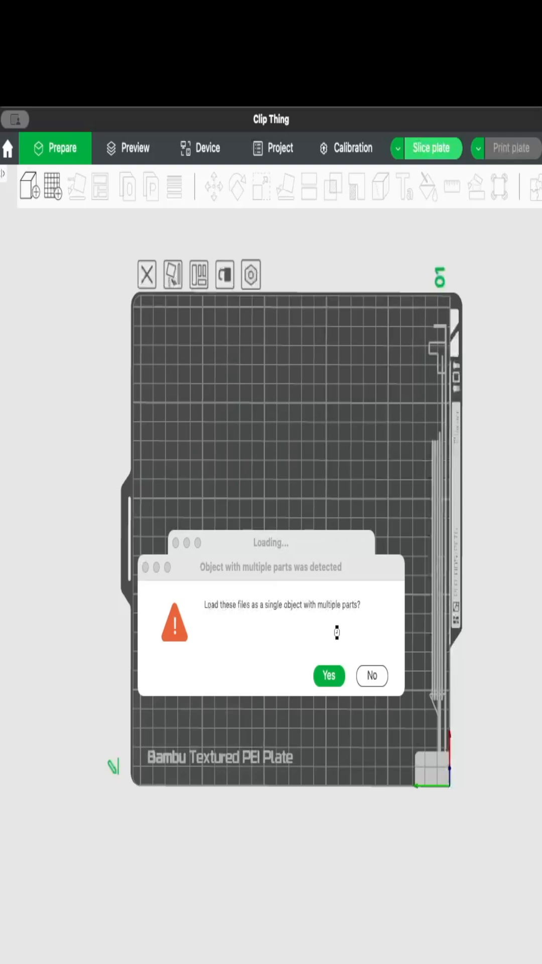
left_click(328, 675)
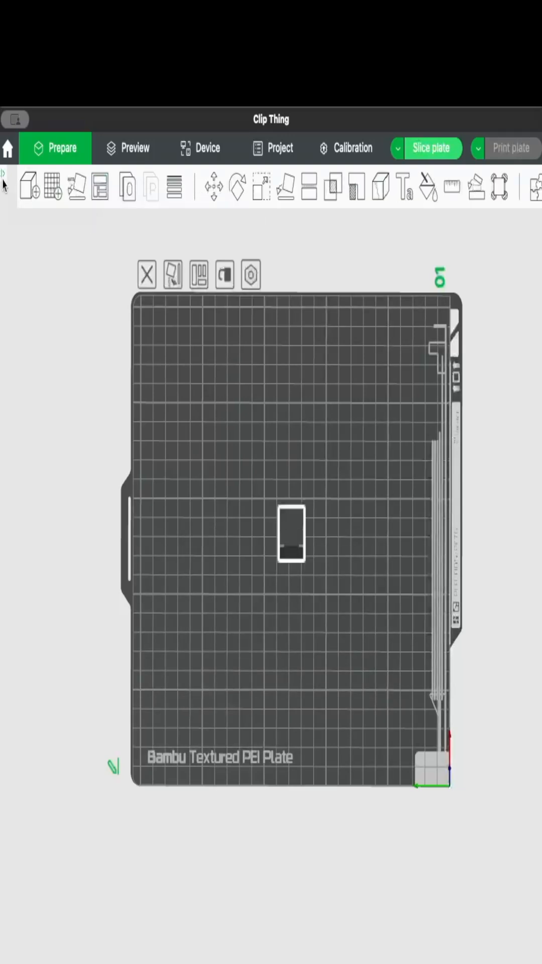
Assign filament 3 to Box.stl in the 'Sphere in a Box - Box' object list.
left_click(5, 172)
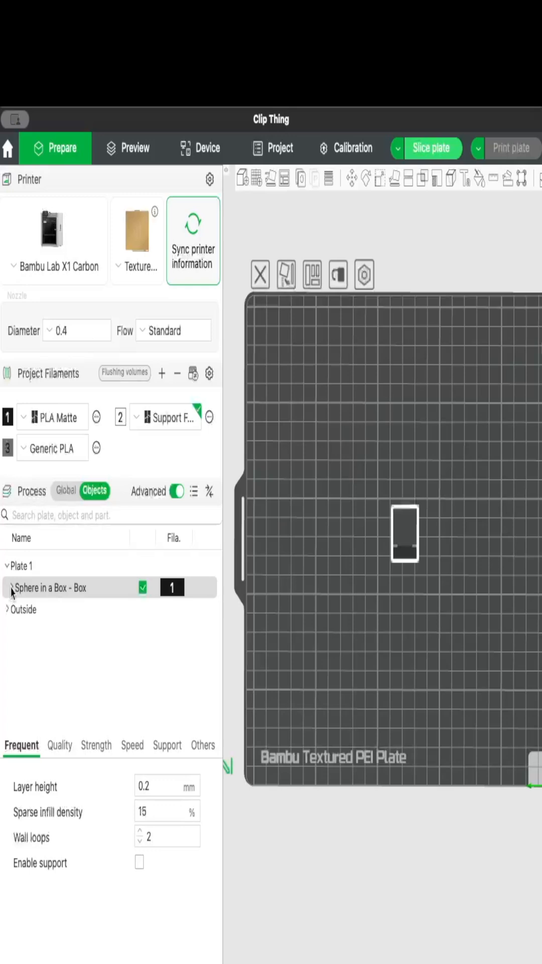
left_click(8, 587)
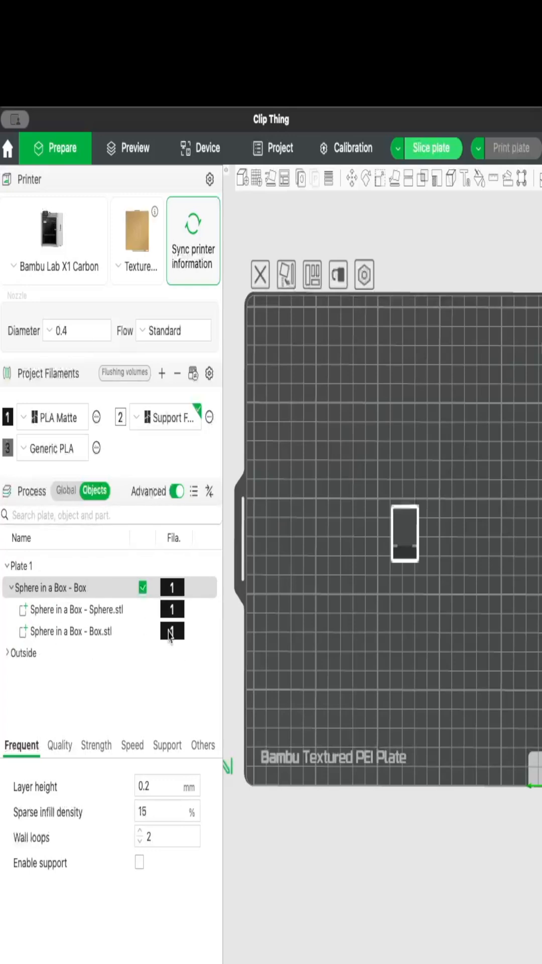
left_click(172, 631)
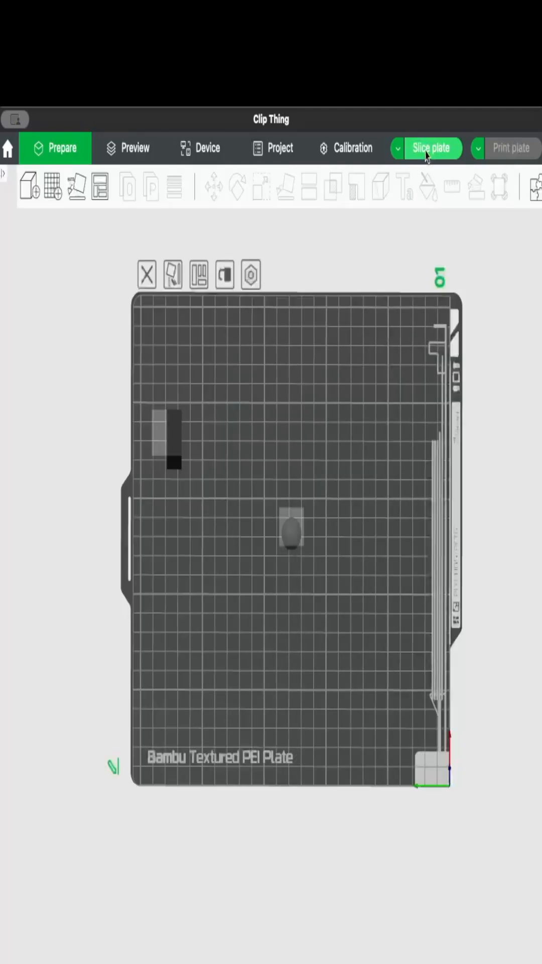
Slice the plate twice (about 3 h 7 min, 51 g) and dismiss the Slice ok tips.
left_click(432, 148)
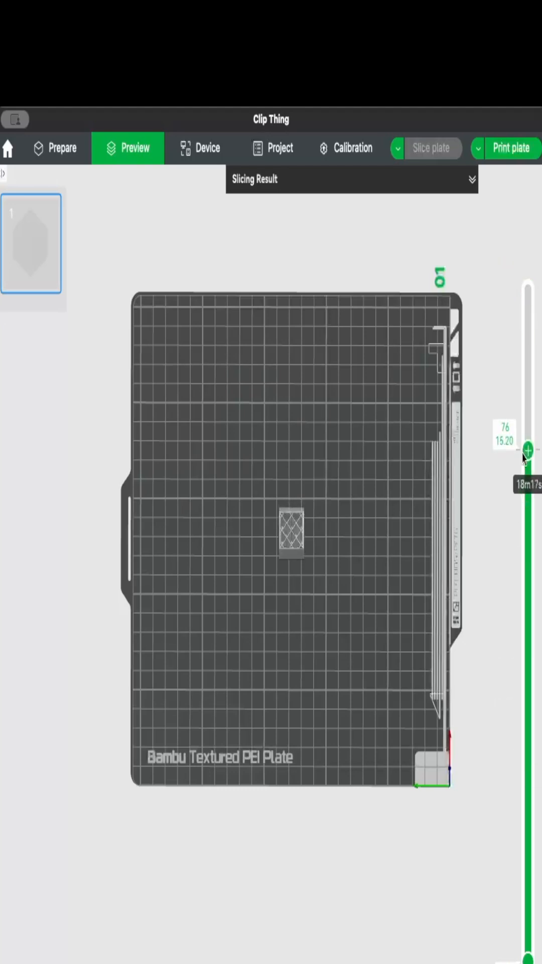
left_click(61, 148)
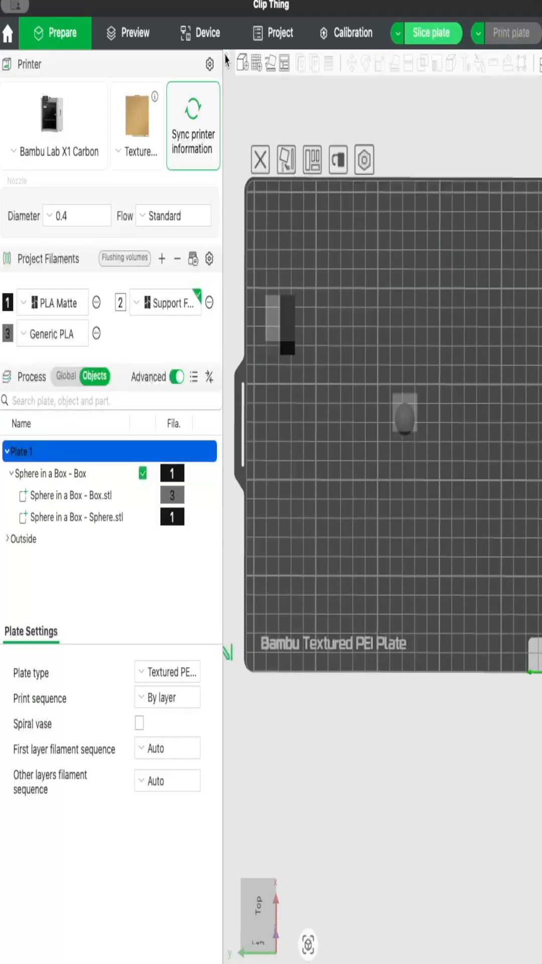
left_click(433, 33)
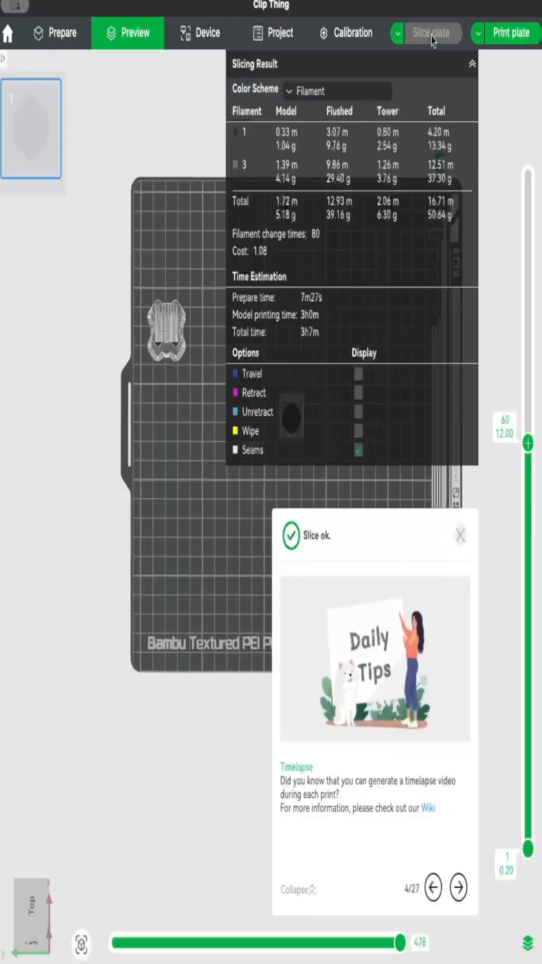
left_click(472, 64)
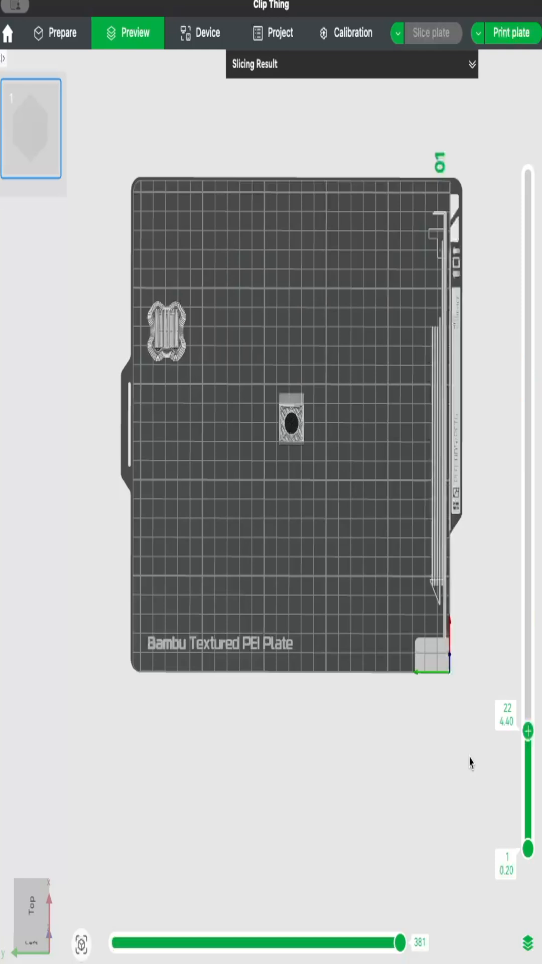